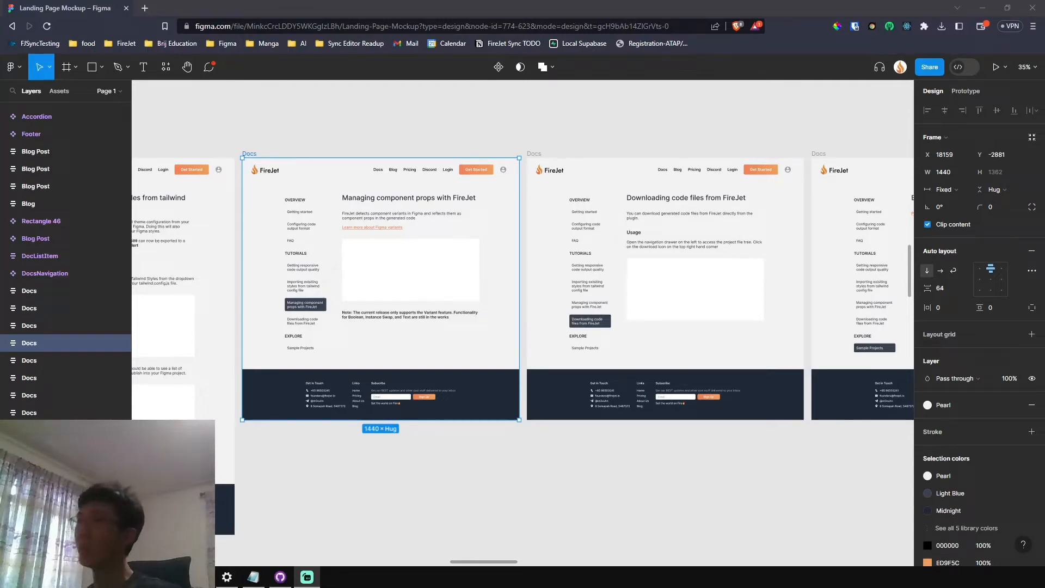
pyautogui.moveTo(786, 26)
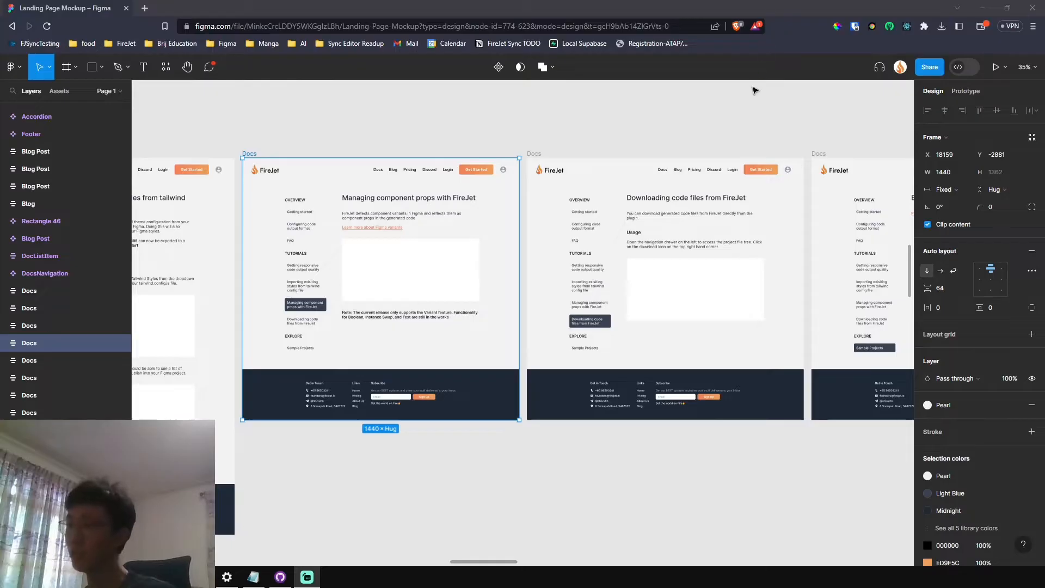
pyautogui.moveTo(763, 93)
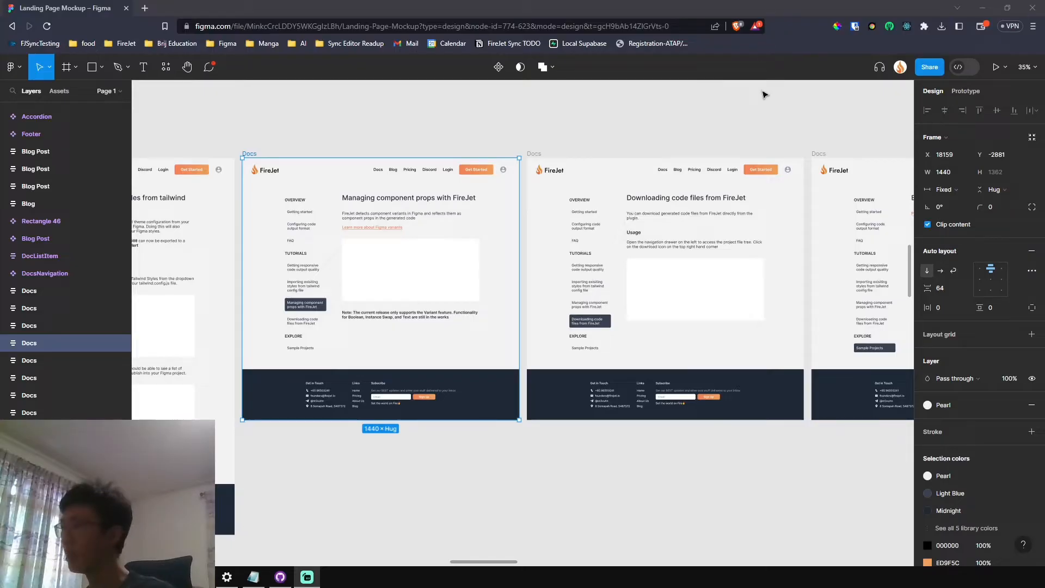
pyautogui.moveTo(959, 68)
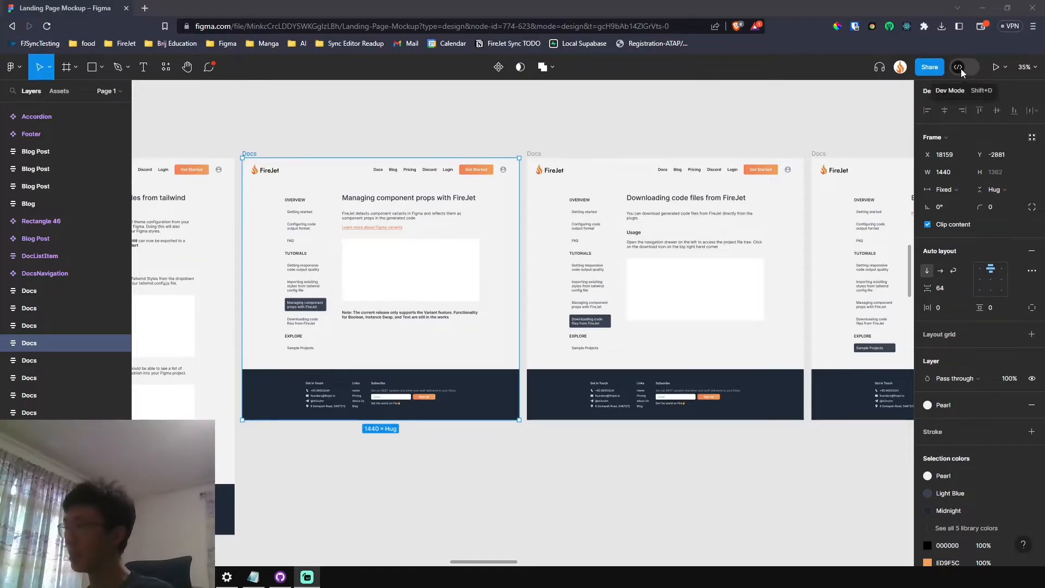
# Enter Dev Mode and briefly browse the Code language list, leaving React + TypeScript + CSS
pyautogui.click(964, 67)
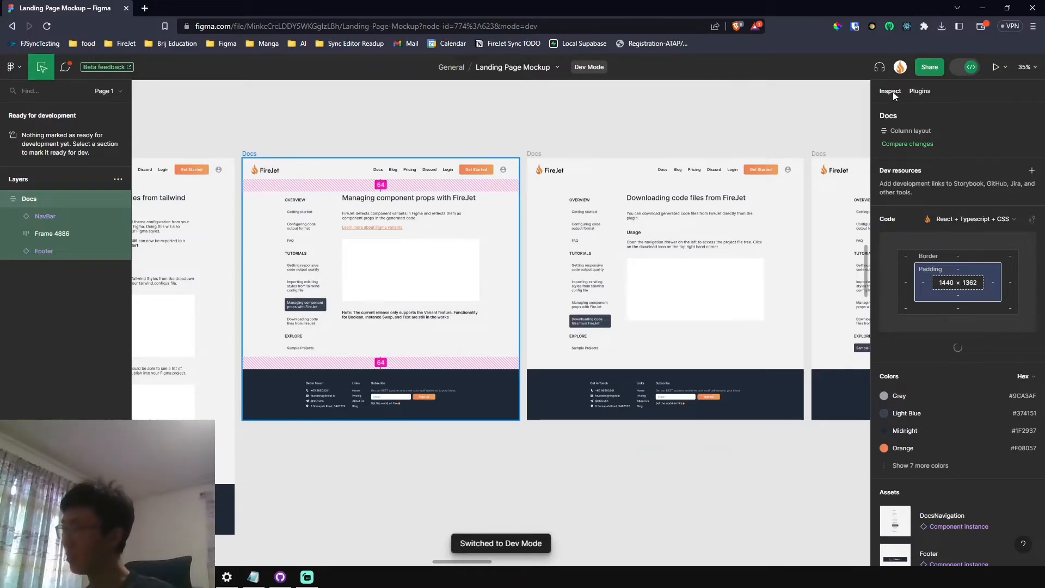
pyautogui.click(973, 219)
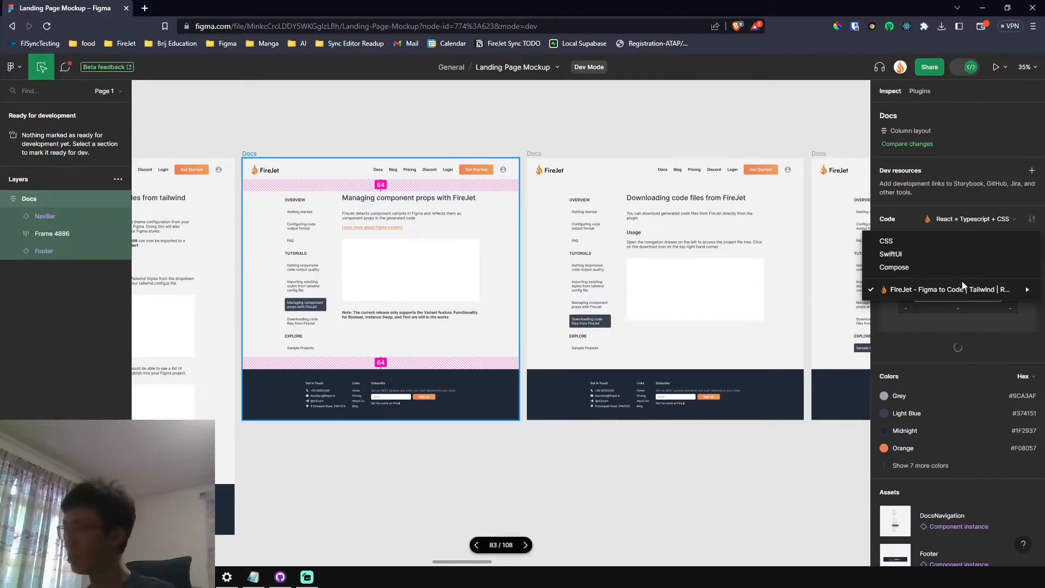
pyautogui.moveTo(947, 145)
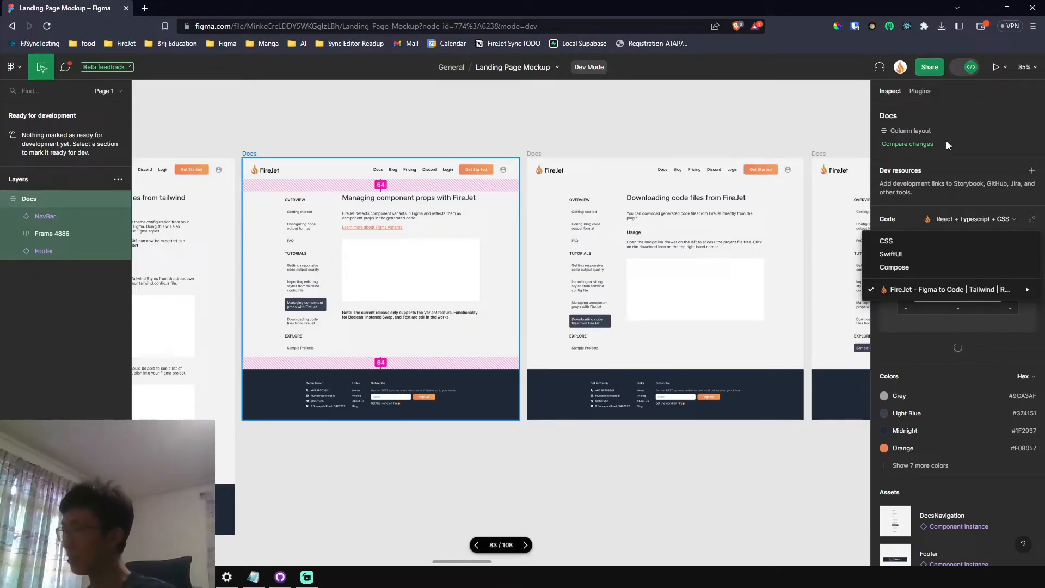
pyautogui.click(920, 91)
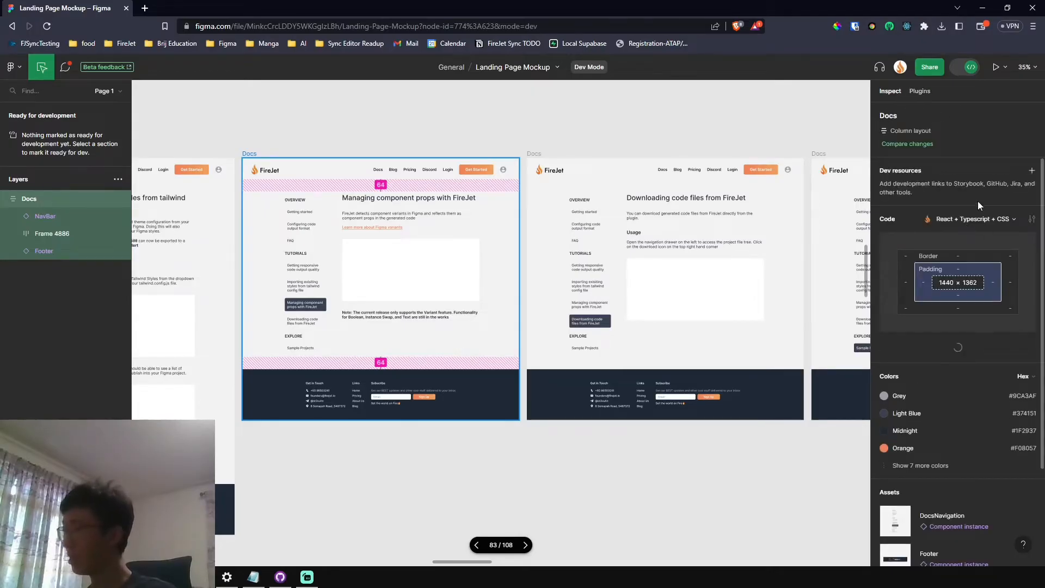
# Choose FireJet's React + Typescript + Tailwind output from the Code language list
pyautogui.click(973, 219)
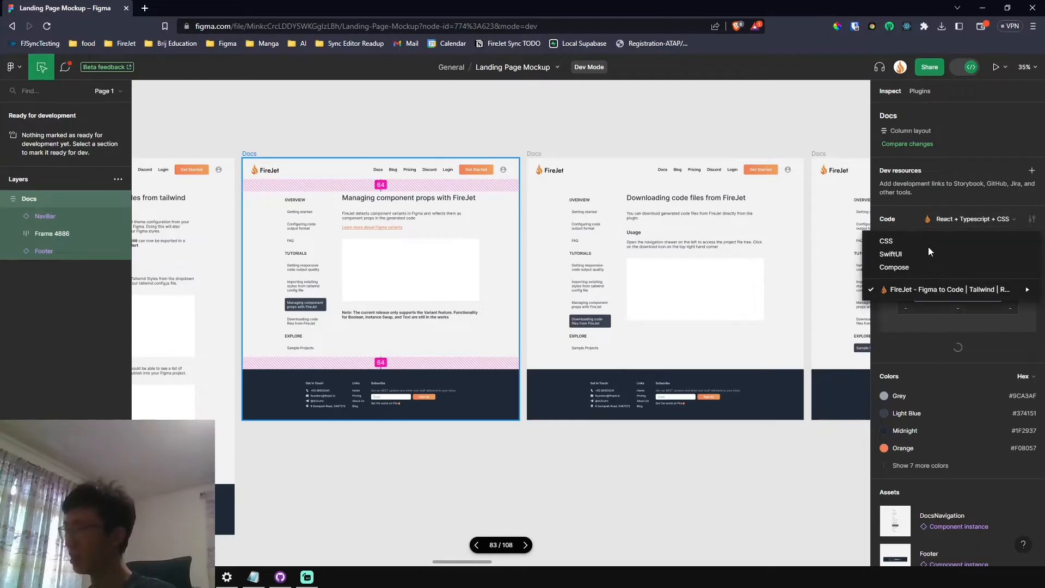
pyautogui.click(973, 219)
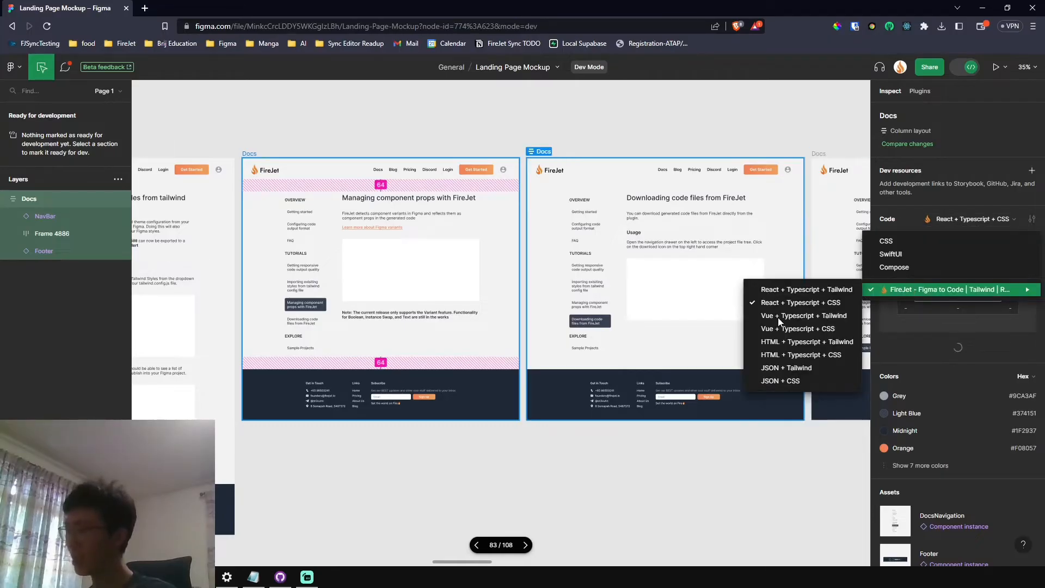
pyautogui.moveTo(786, 355)
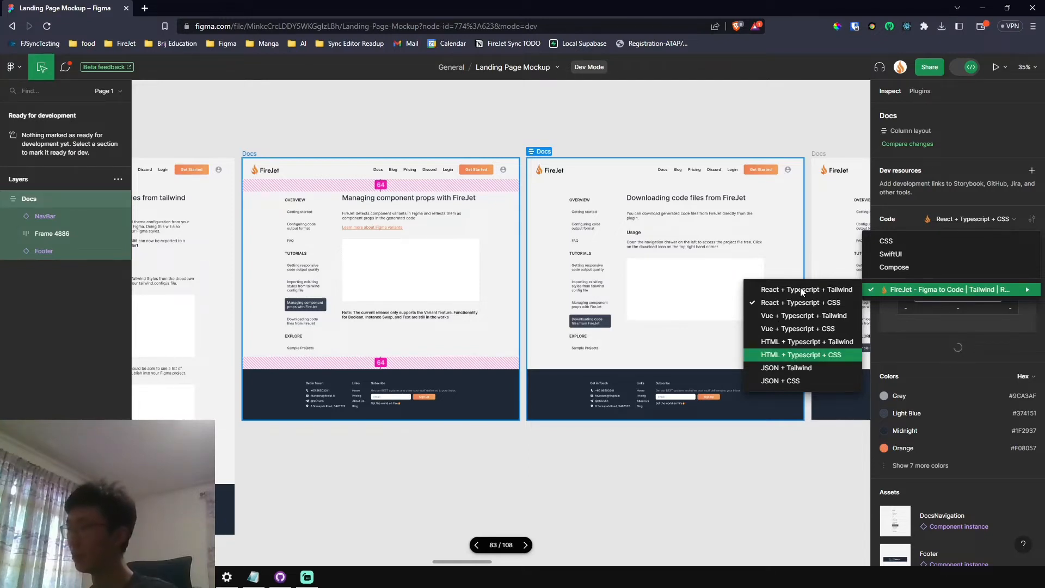
pyautogui.moveTo(802, 290)
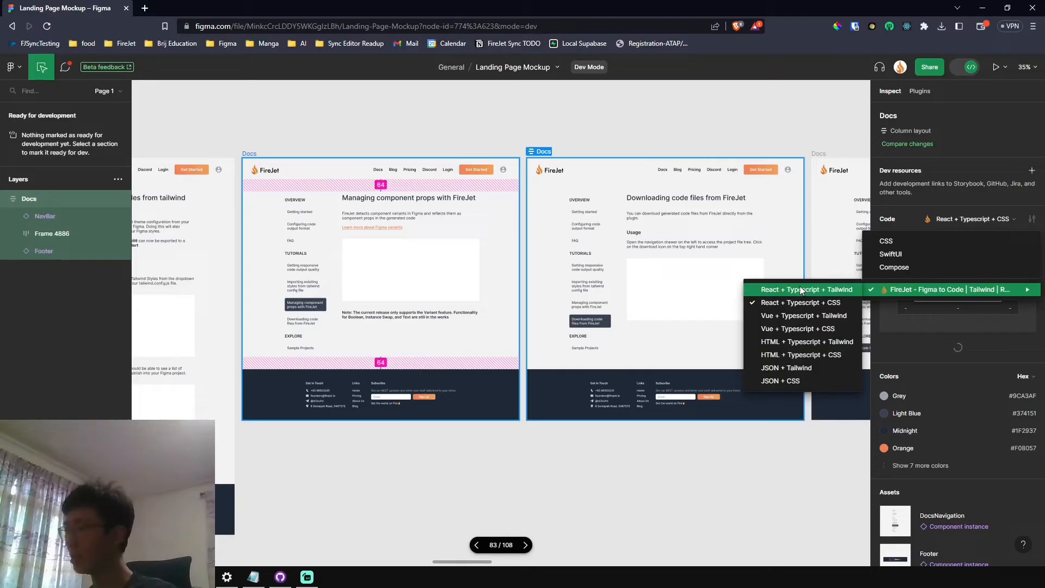
pyautogui.click(805, 289)
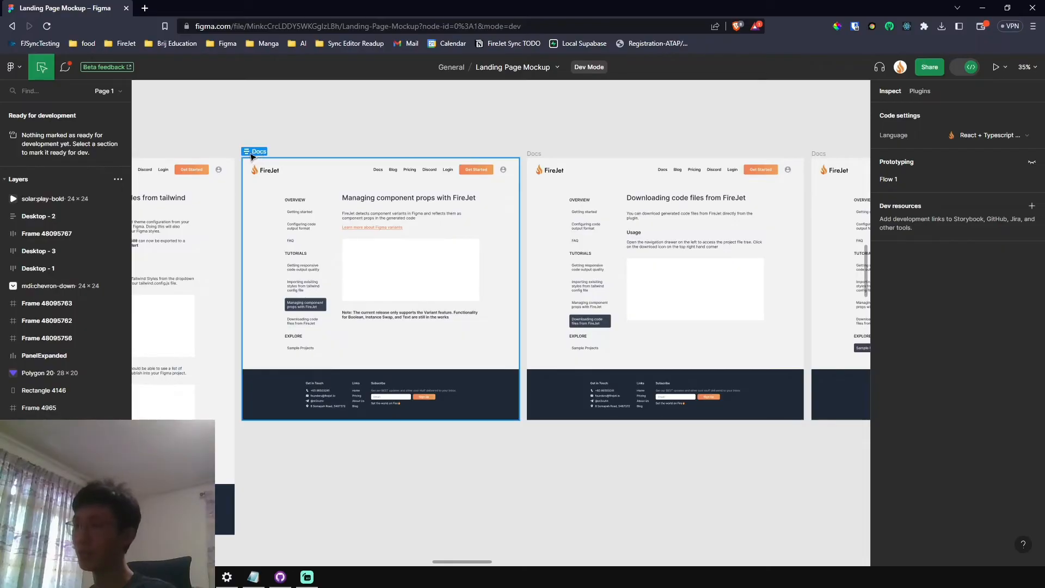
# Select the Docs frame and review its generated package.json, App.tsx and Tailwind-classed Docs.tsx
pyautogui.click(255, 152)
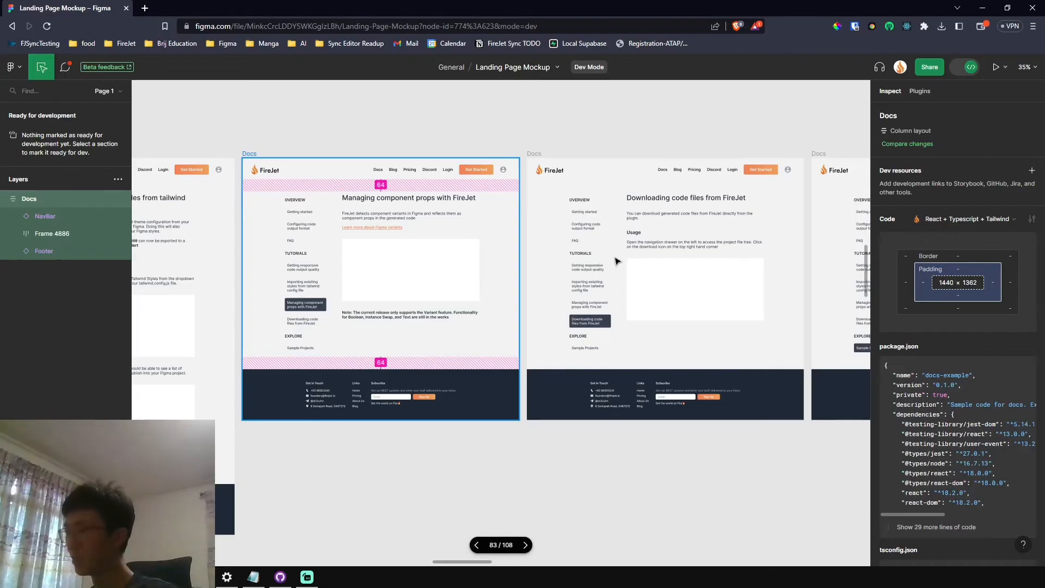
pyautogui.scroll(-3)
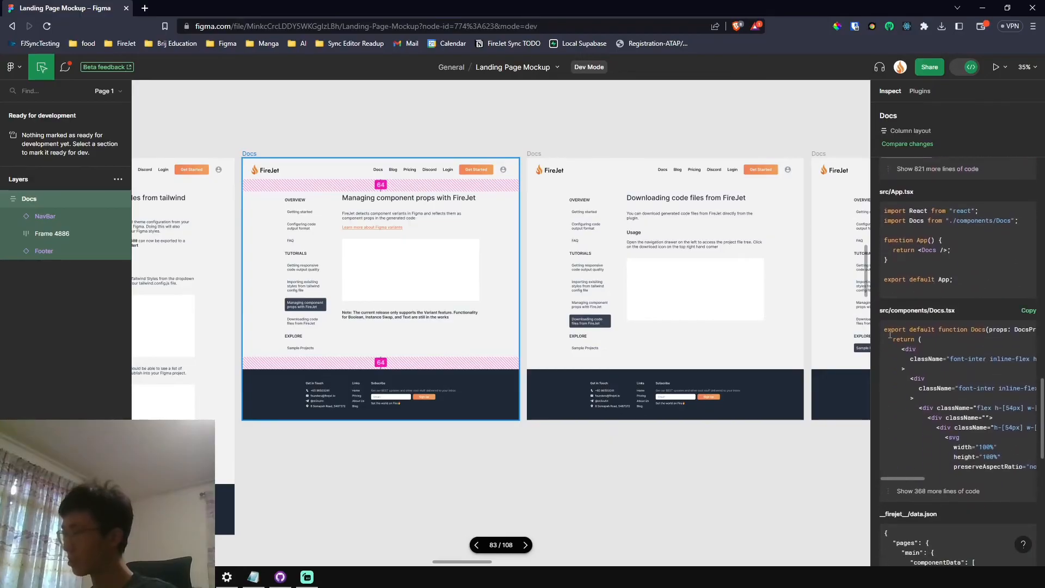
pyautogui.scroll(-3)
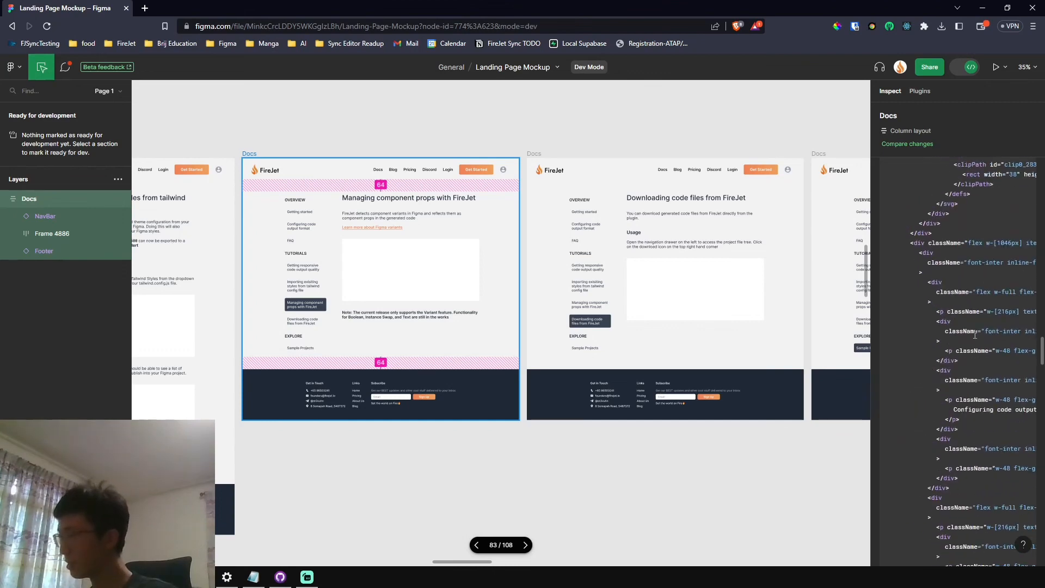
pyautogui.scroll(-3)
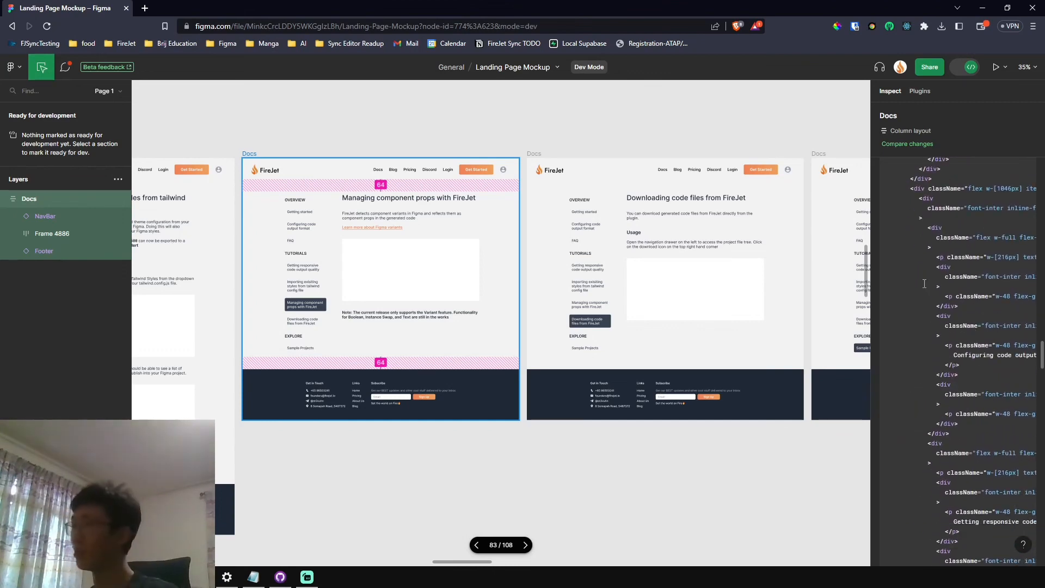